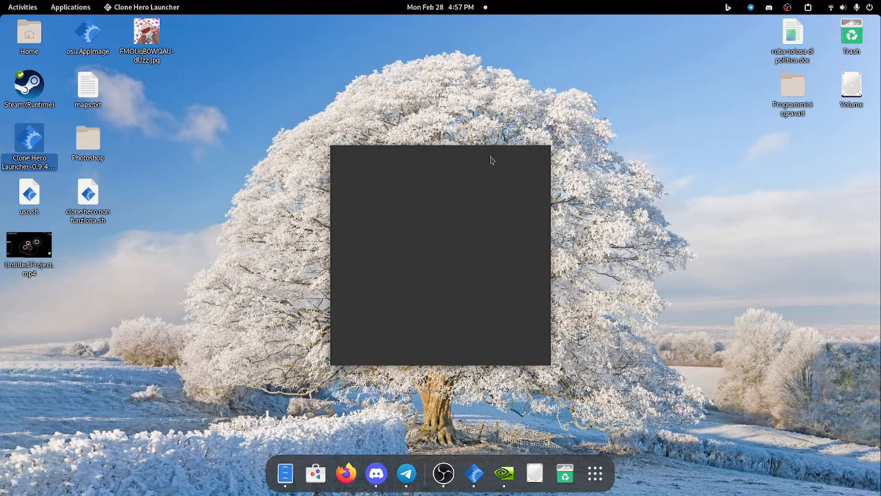
{"action": "mouse_move", "coordinate": [468, 201]}
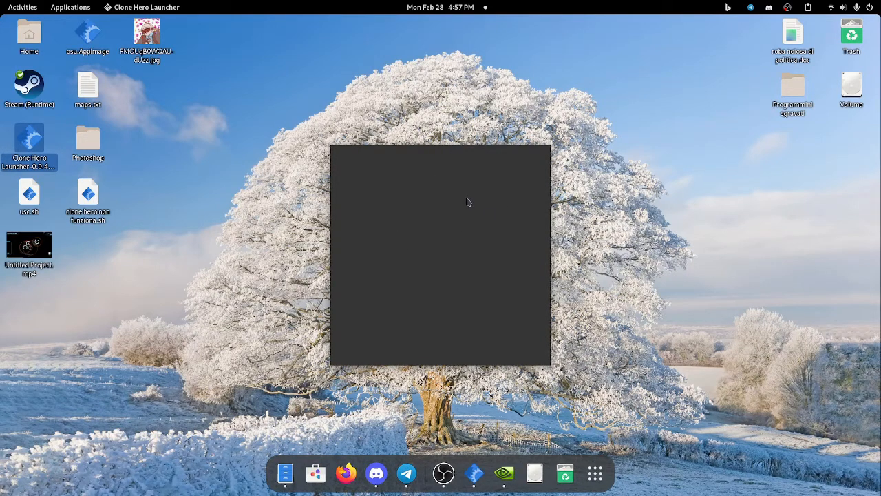
{"action": "mouse_move", "coordinate": [510, 154]}
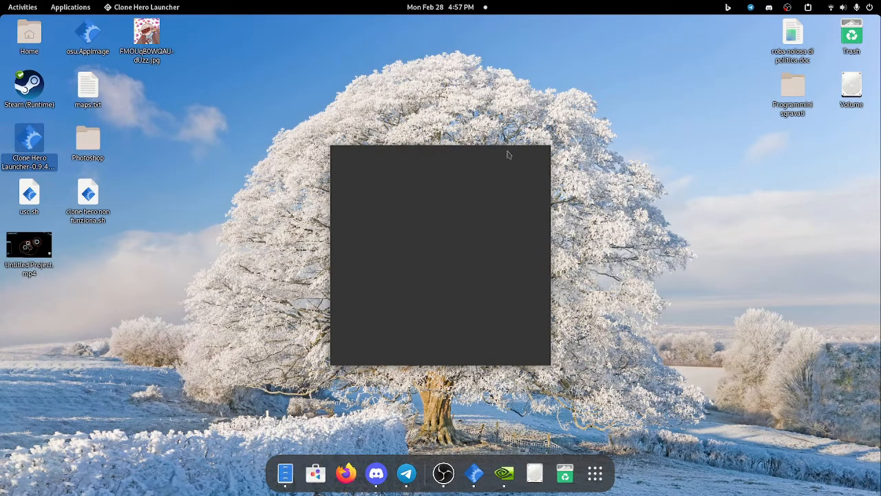
{"action": "mouse_move", "coordinate": [391, 149]}
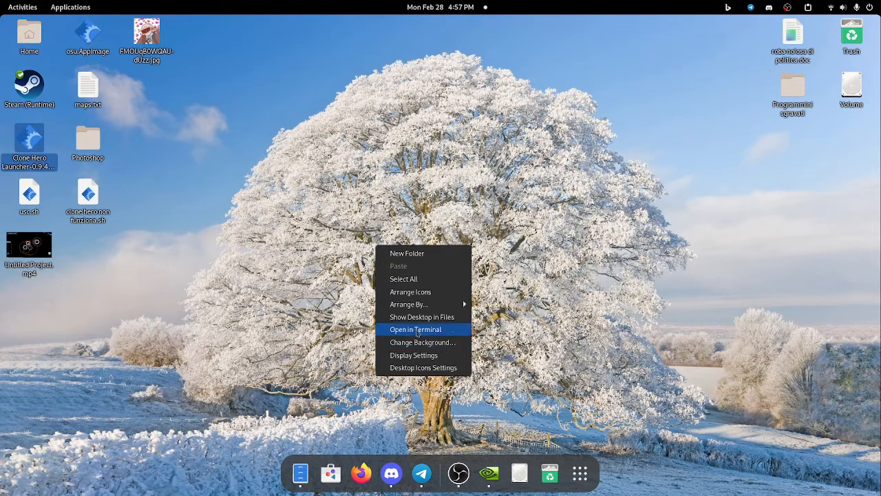
- Open a terminal in the Desktop folder from the desktop context menu
{"action": "left_click", "coordinate": [415, 329]}
{"action": "type", "text": "./"}
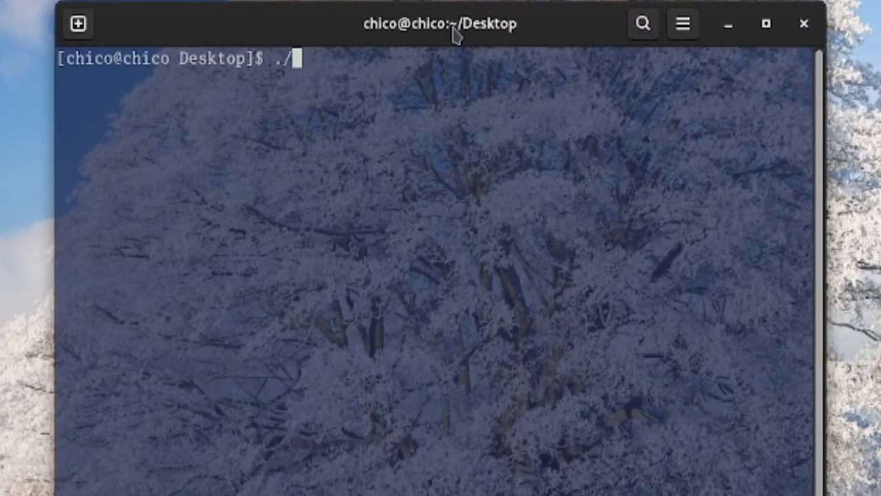
- Run ./Clone\ Hero\ Launcher-0.9.488.AppImage --disable-gpu-sandbox so the launcher window reopens
{"action": "type", "text": "Clone\\ Hero\\ Launcher-0.9.488.AppImage"}
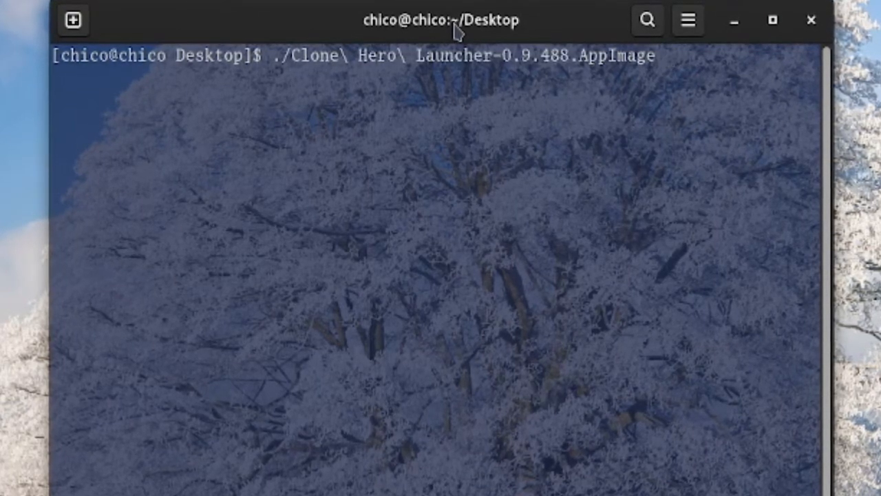
{"action": "type", "text": "--disable"}
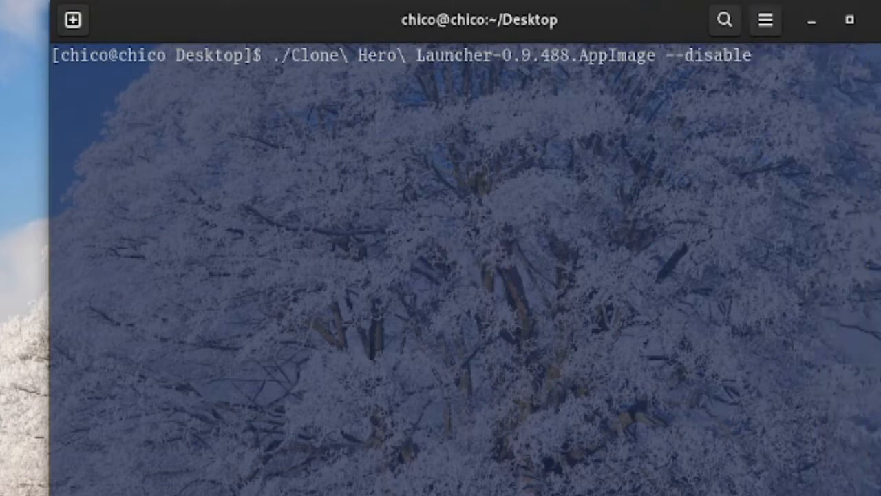
{"action": "type", "text": "-gpu"}
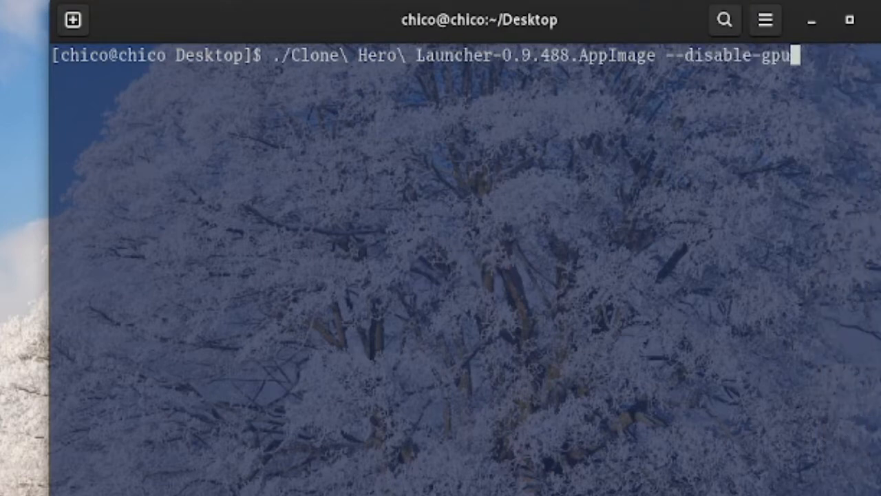
{"action": "type", "text": "-sandbox"}
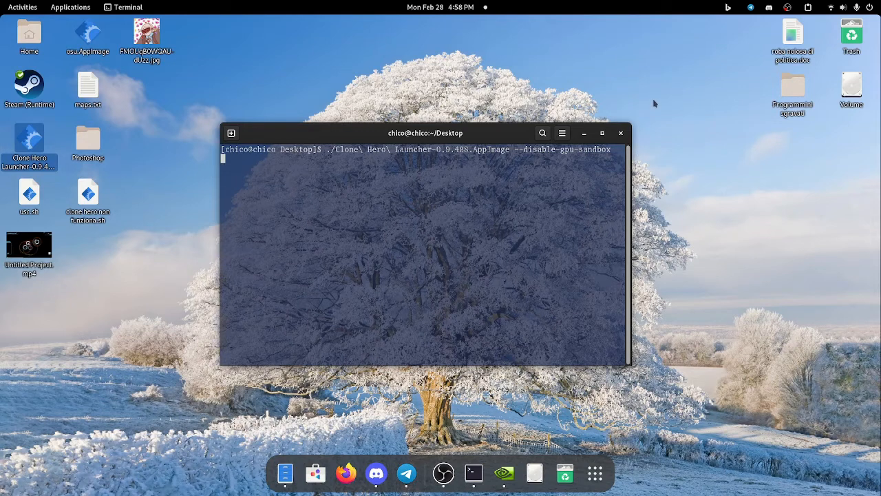
{"action": "key", "text": "Return"}
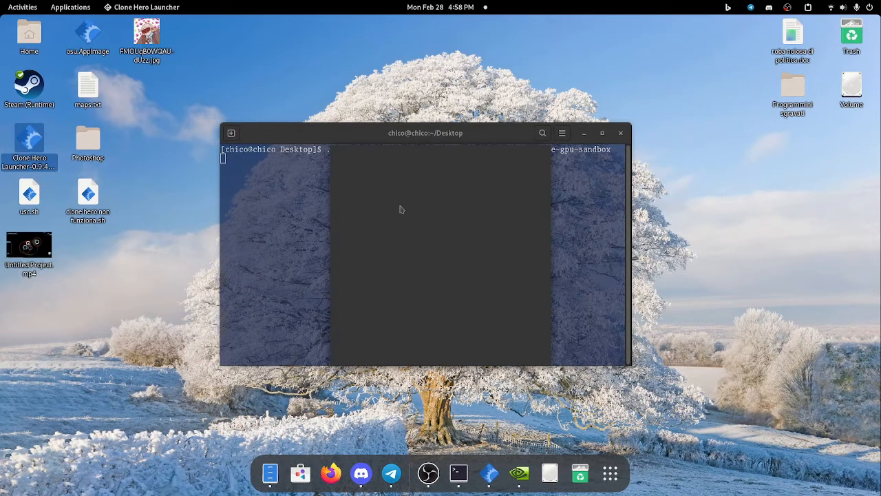